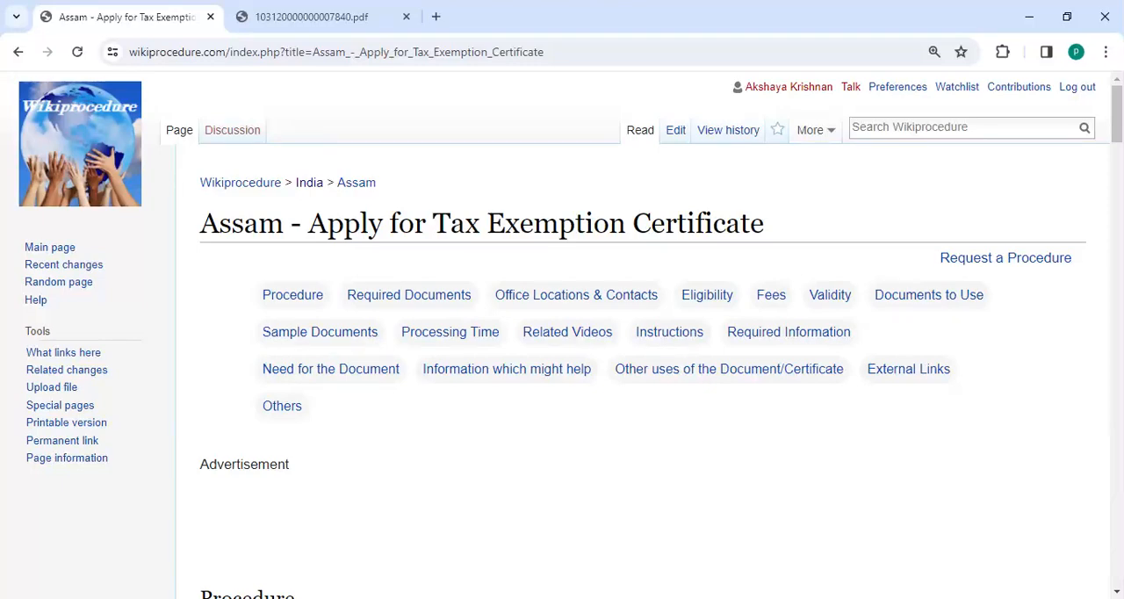
mouse_move(430, 270)
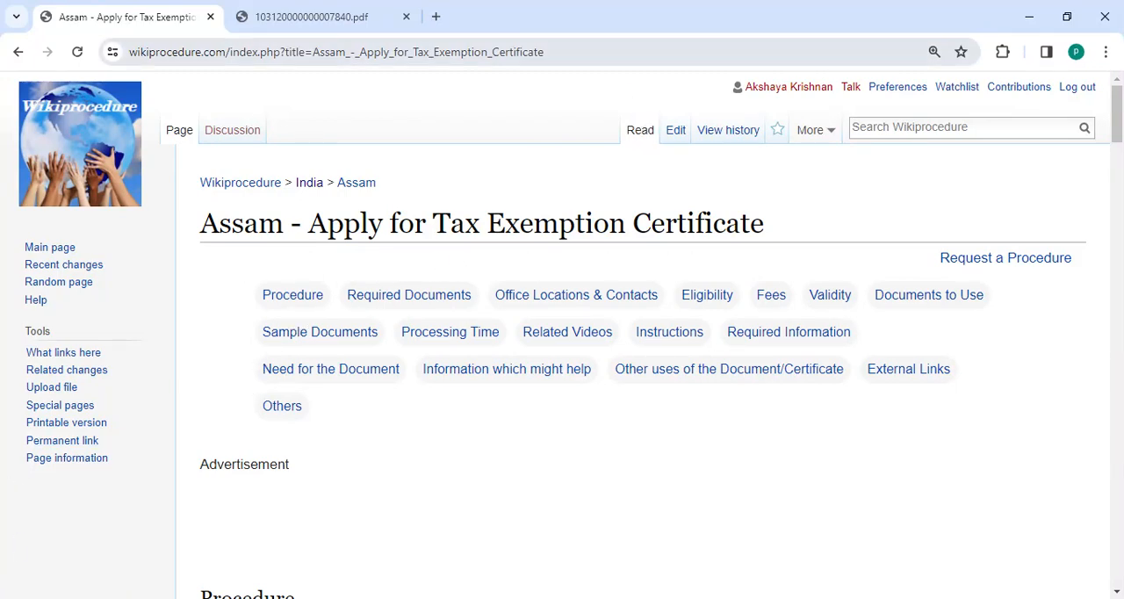
Step: Scroll the Assam tax exemption page down to the seven Apply Online steps
left_click(338, 53)
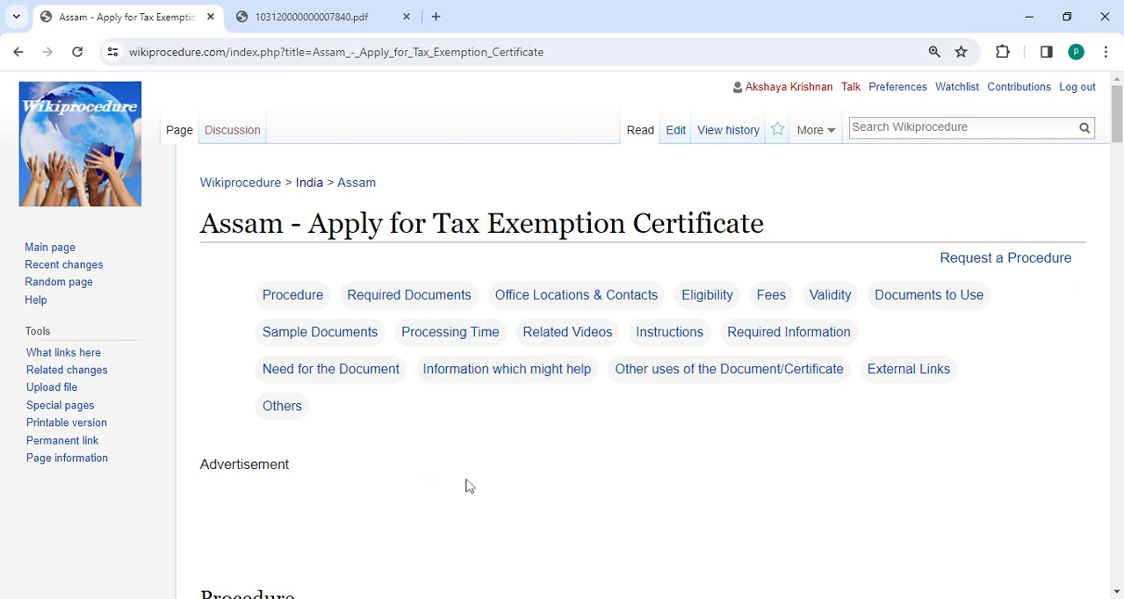
scroll("down", 3)
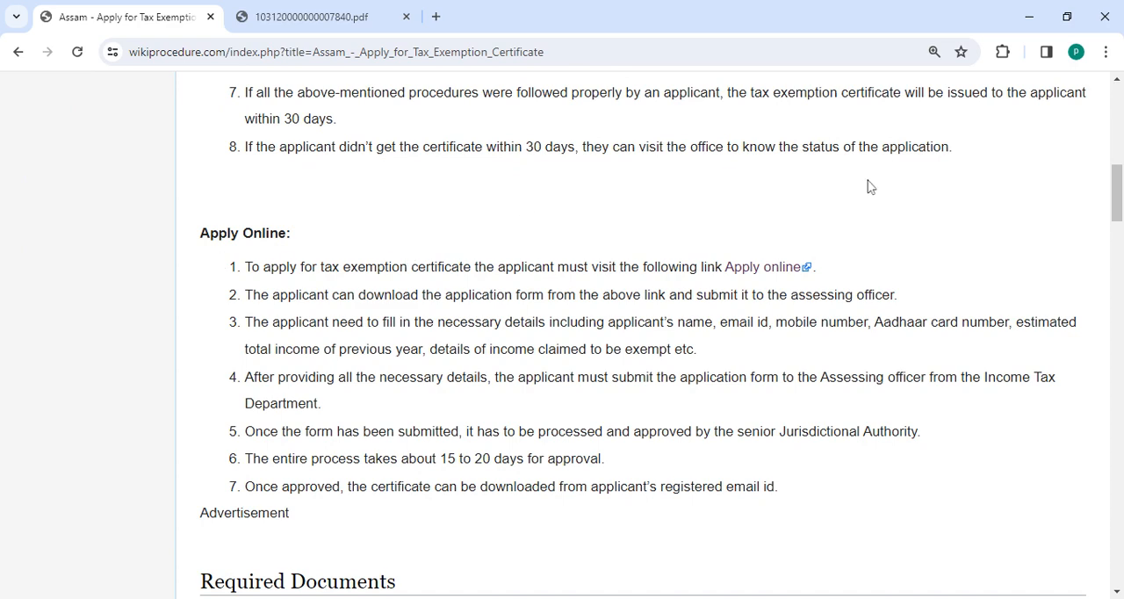
mouse_move(780, 267)
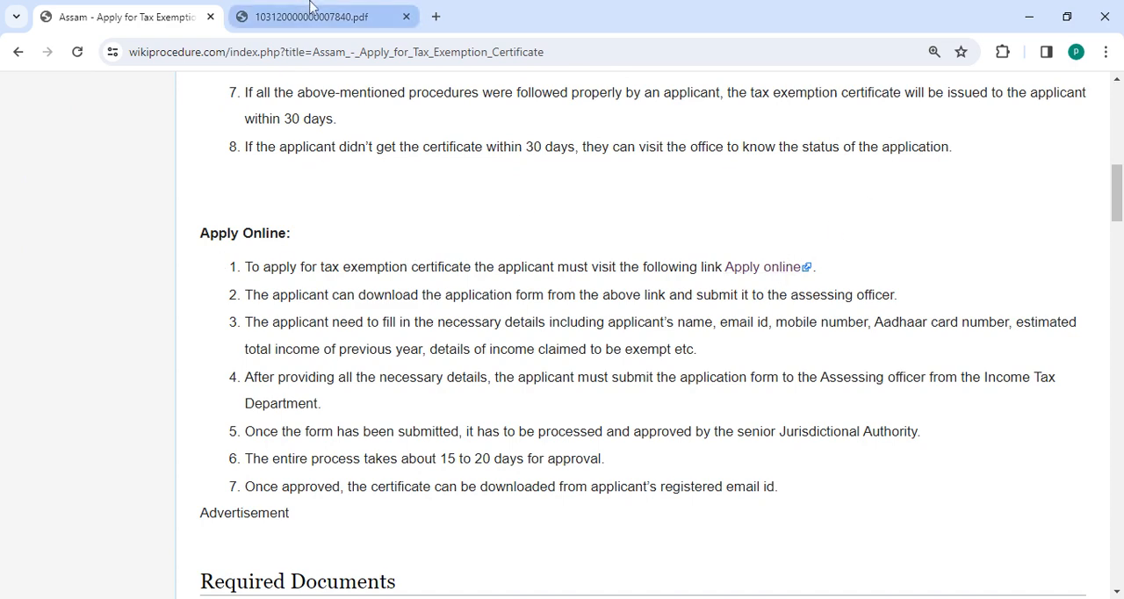
left_click(312, 16)
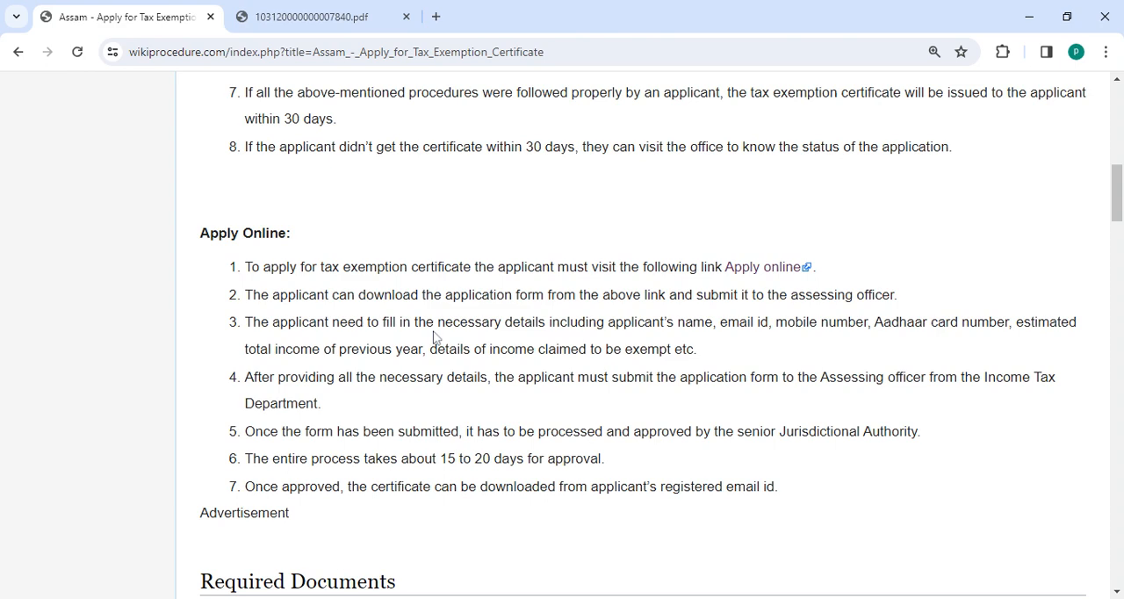
mouse_move(542, 346)
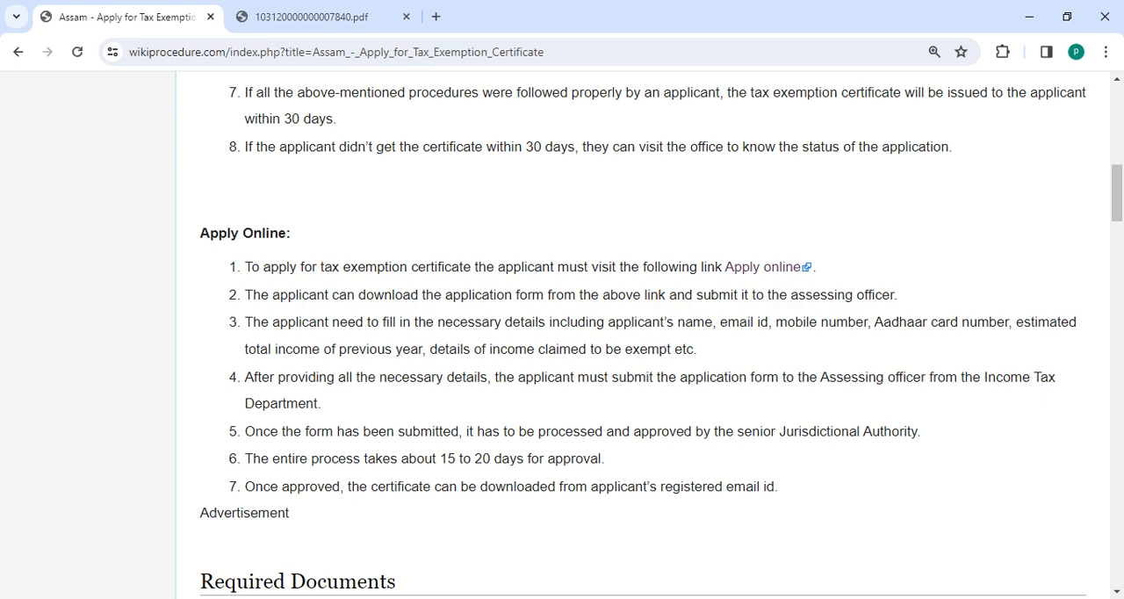
Step: Scroll past Required Documents to Office Locations & Contacts, Eligibility and Fees
scroll("down", 3)
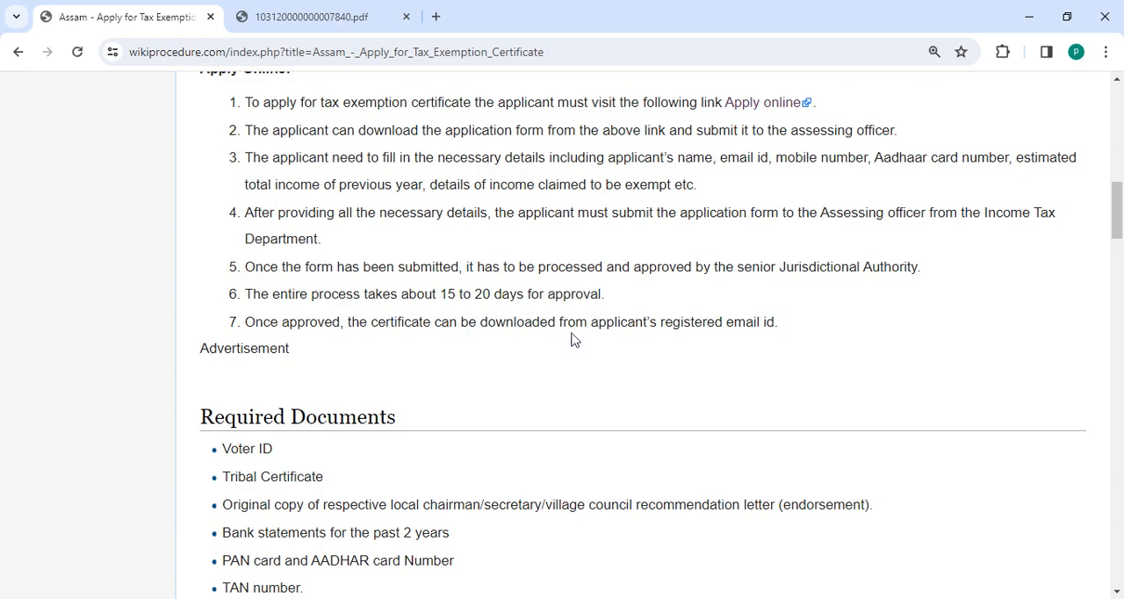
scroll("down", 3)
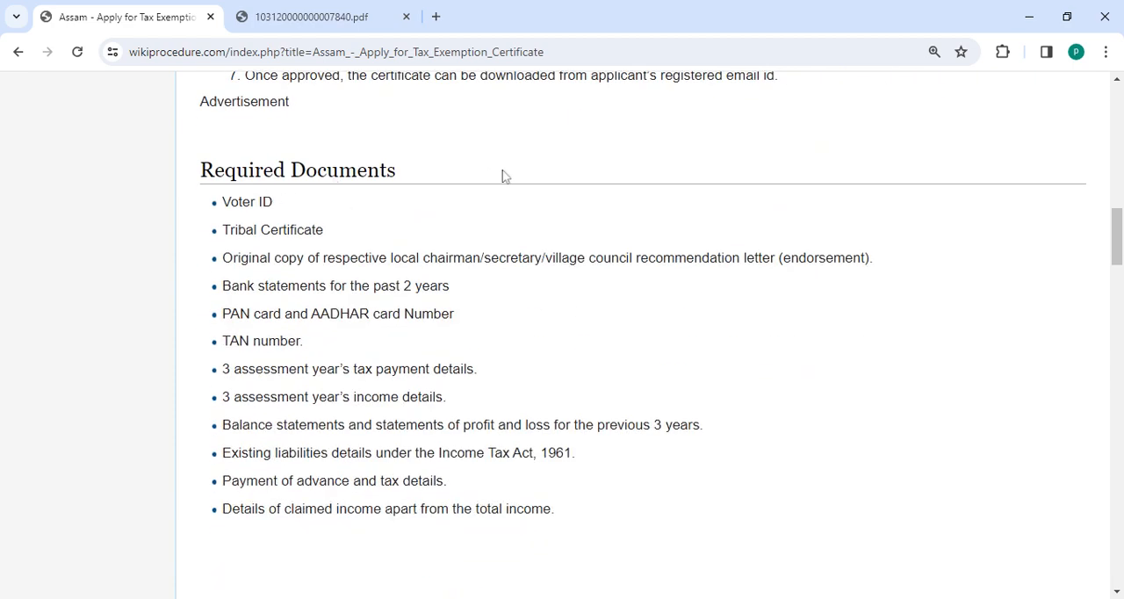
scroll("down", 3)
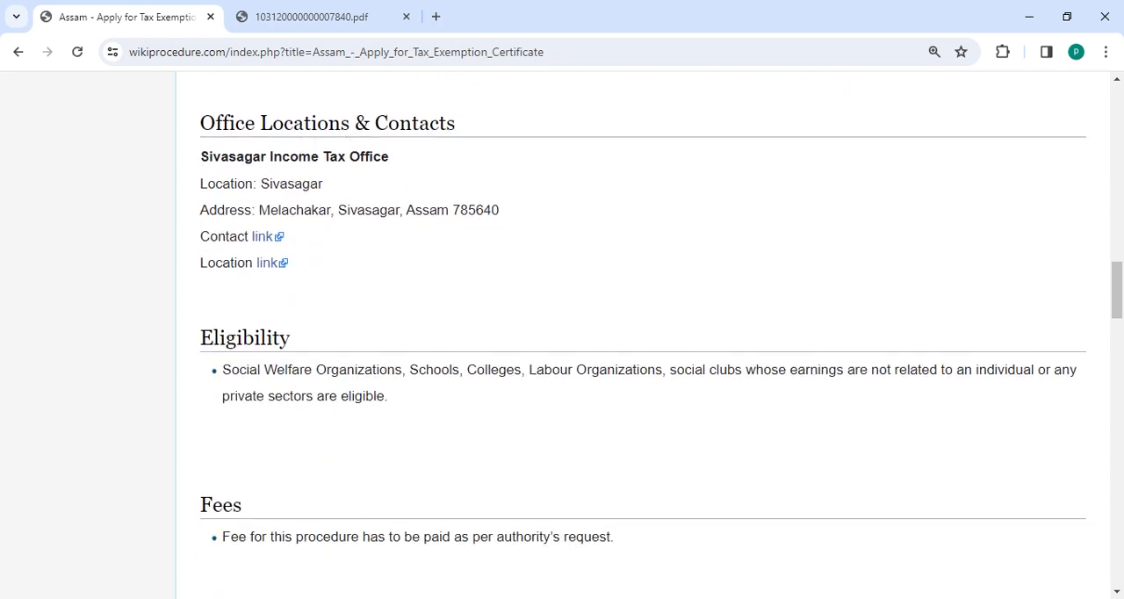
mouse_move(267, 239)
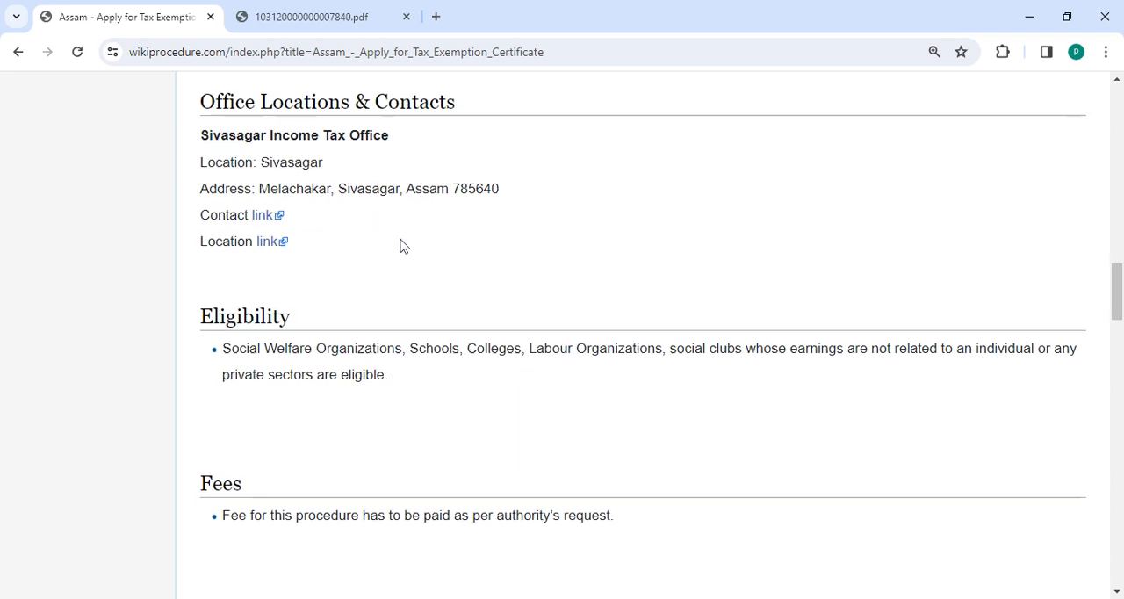
Step: Scroll through the remaining sections to External Links, Others and the last-edited footer
scroll("down", 3)
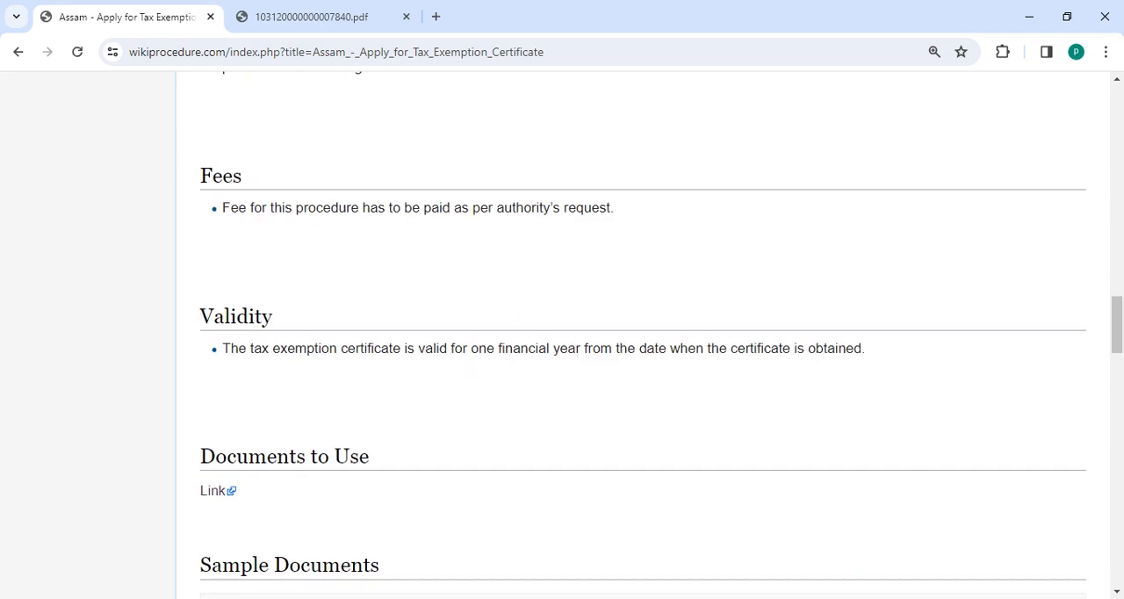
scroll("down", 3)
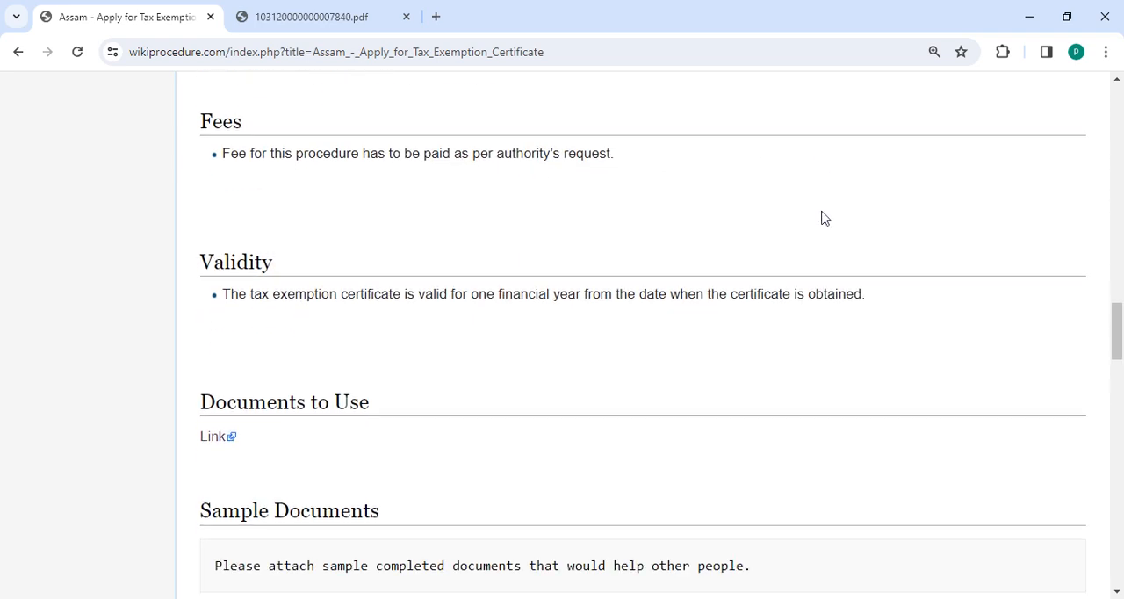
scroll("down", 3)
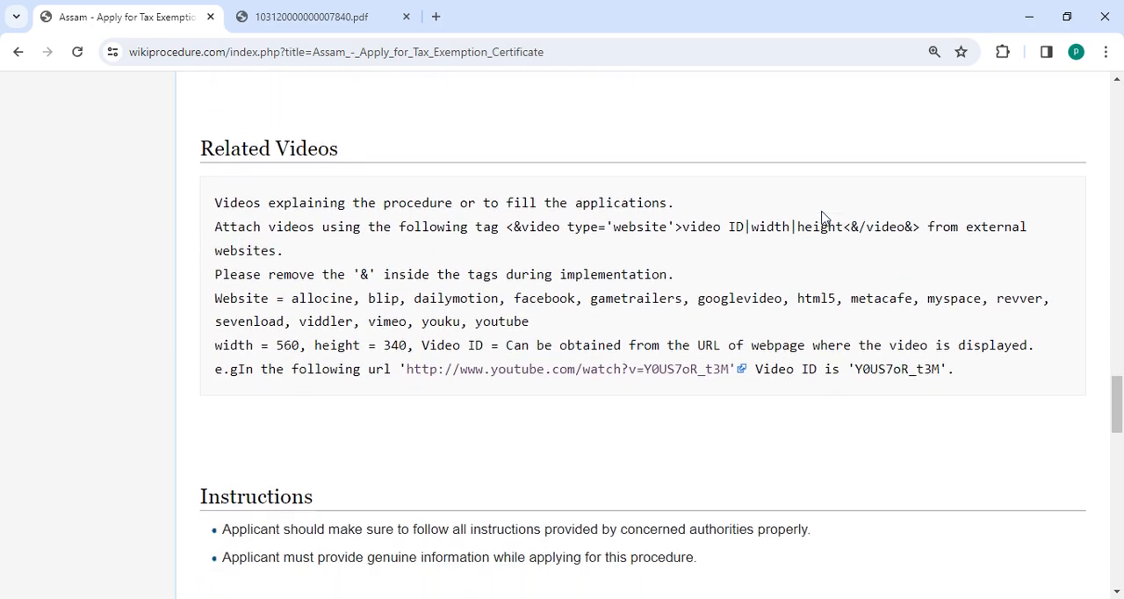
scroll("down", 3)
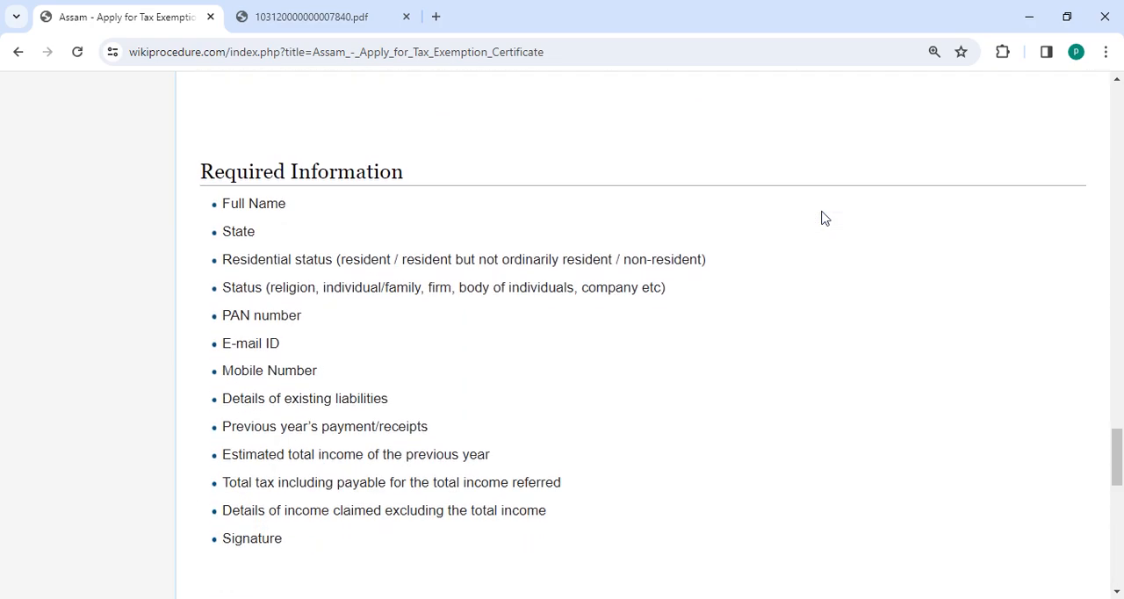
scroll("down", 3)
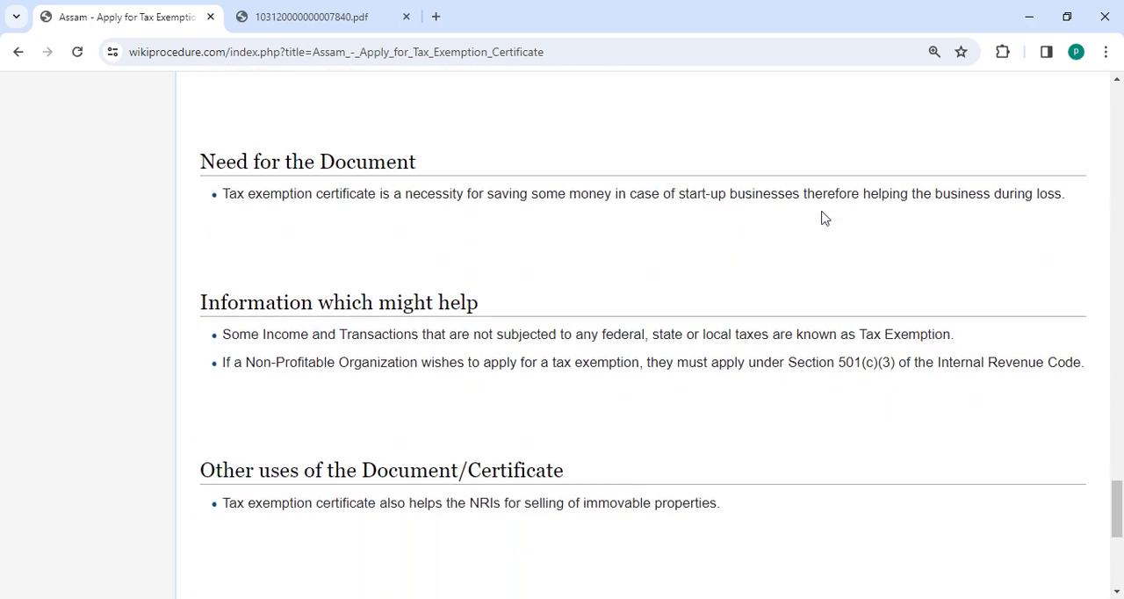
scroll("down", 3)
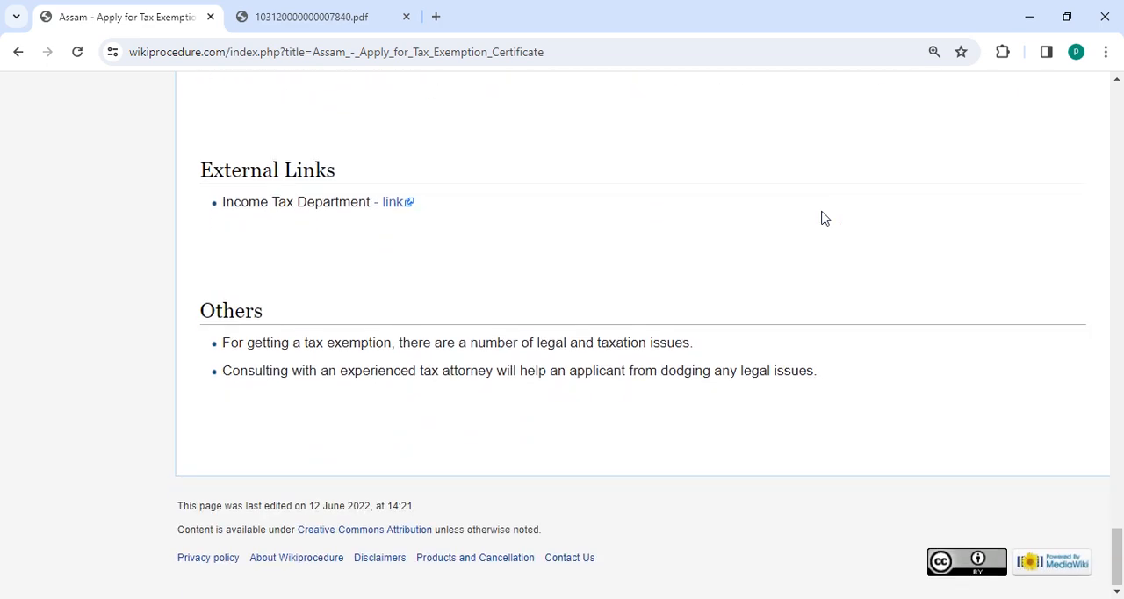
mouse_move(751, 410)
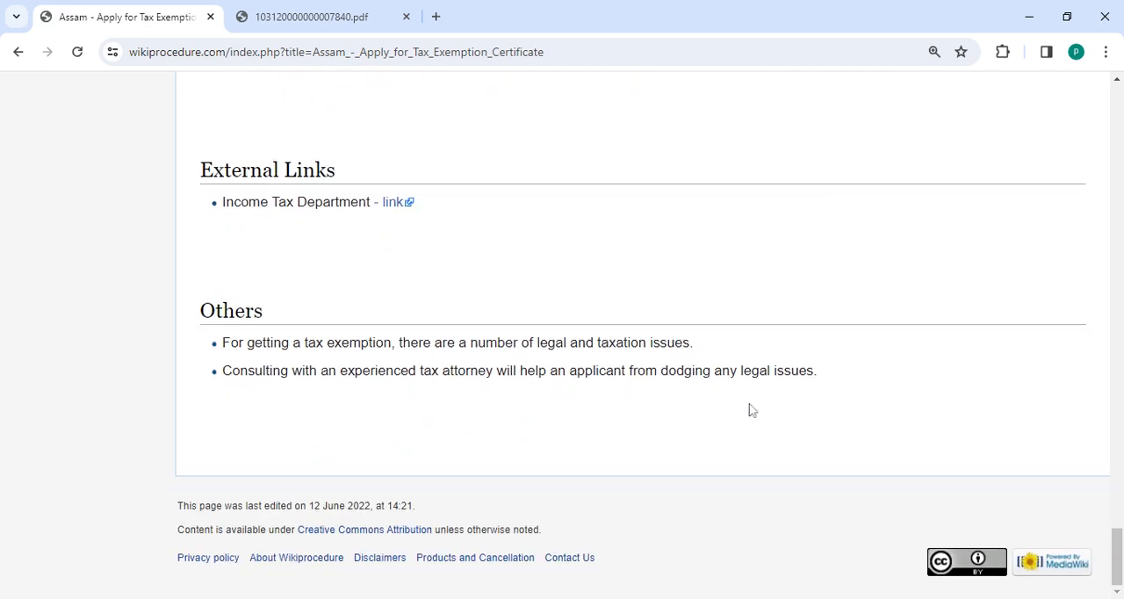